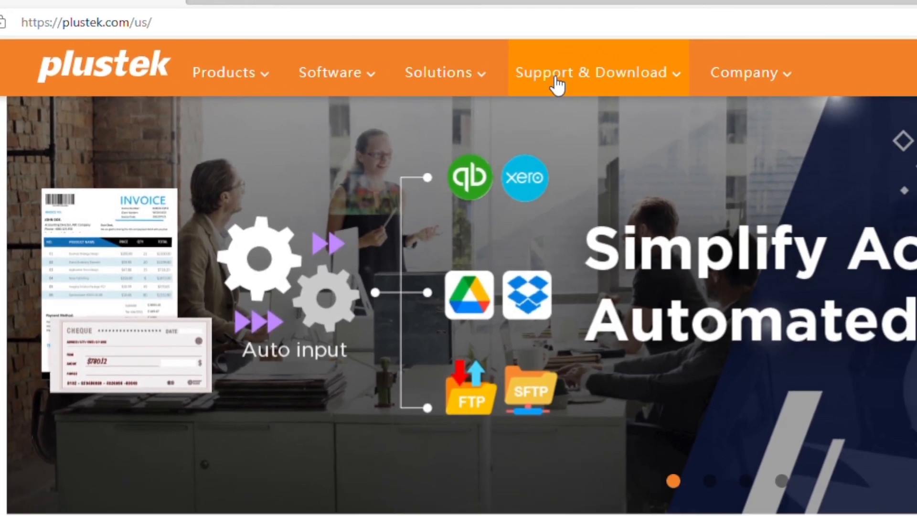
# - Open the Drivers & Downloads page from the Support & Download menu
pyautogui.click(596, 73)
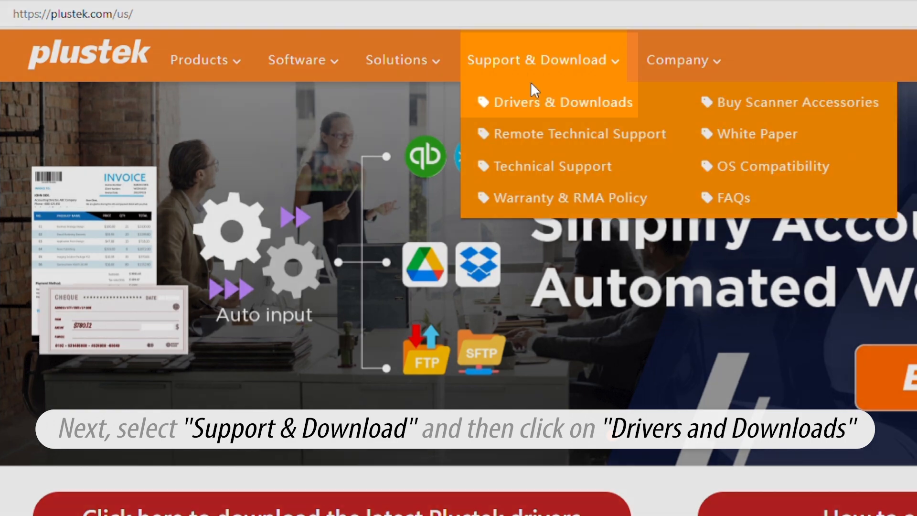
pyautogui.click(561, 102)
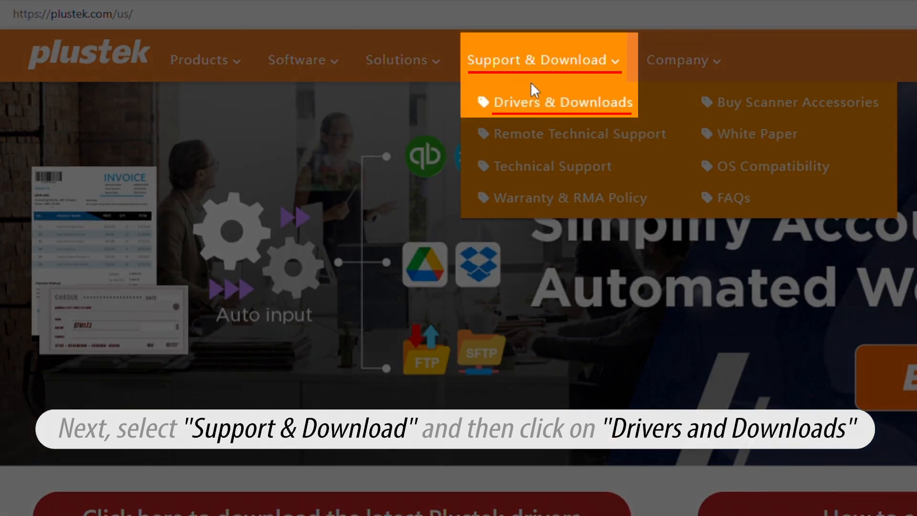
pyautogui.click(562, 102)
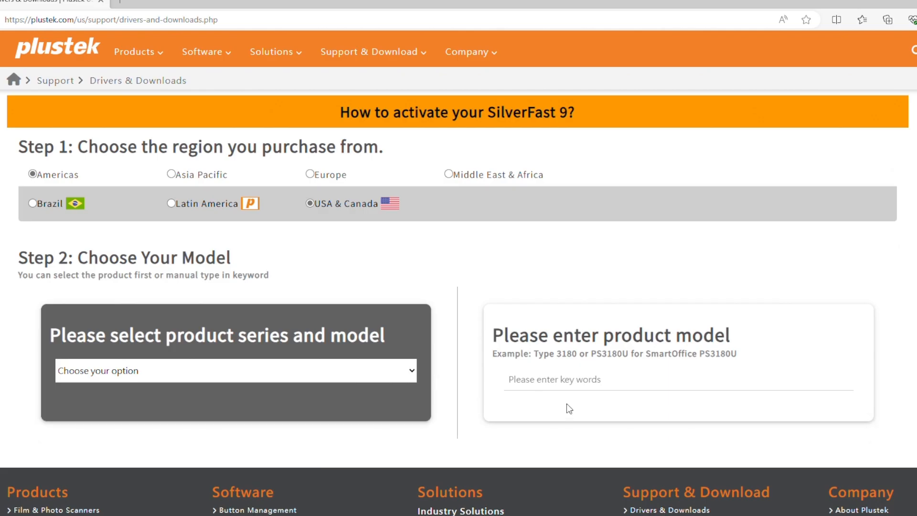
# - Search driver support for 'enterprise' and scroll to the eScan A350 Enterprise result
pyautogui.write('enterprise')
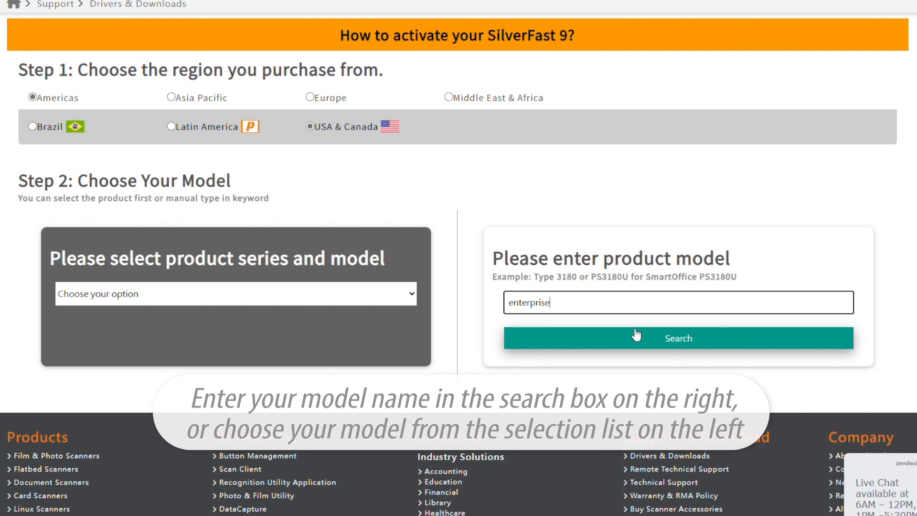
pyautogui.click(678, 338)
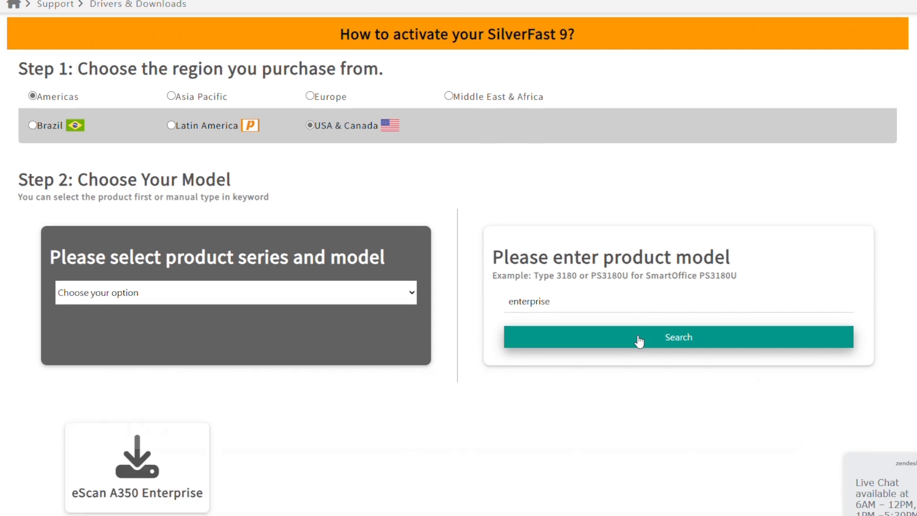
pyautogui.scroll(-3)
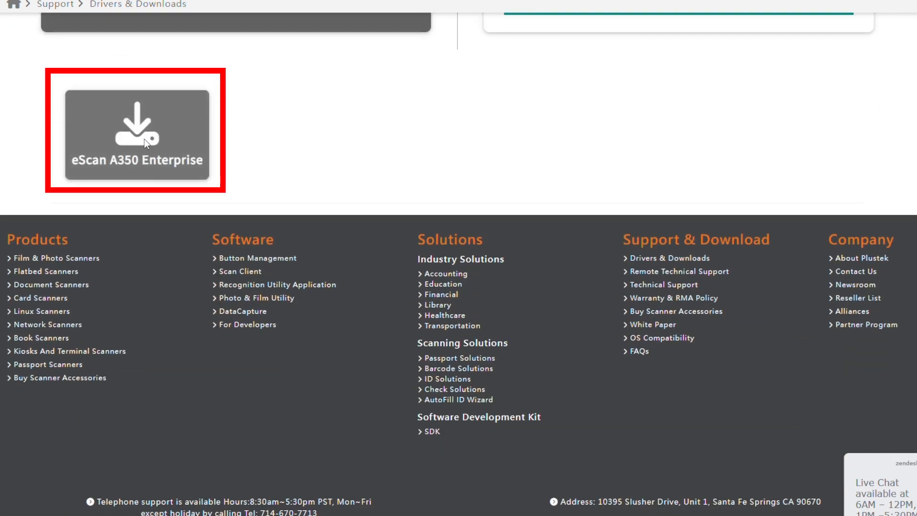
# - Download the Network Scanner (USB TWAIN) Setup V6.0.0.1 zip from the eScan A350 Enterprise page
pyautogui.click(136, 135)
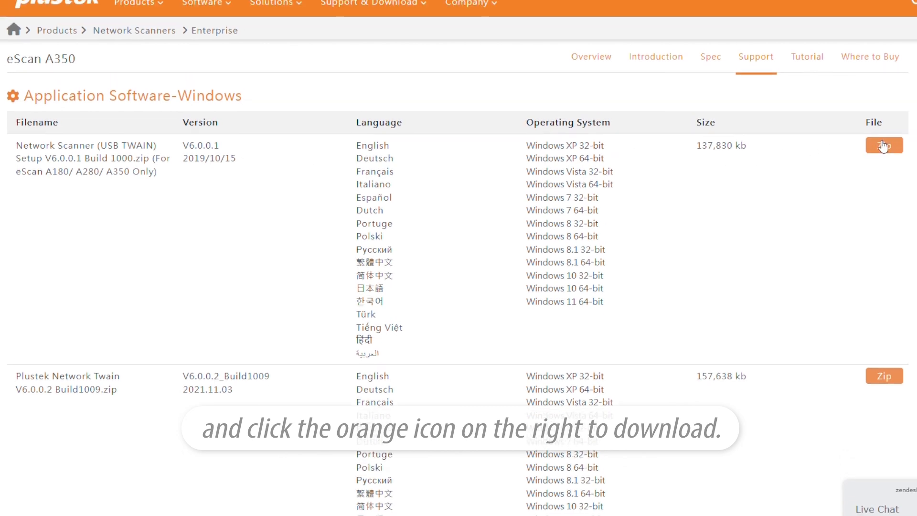
pyautogui.click(884, 145)
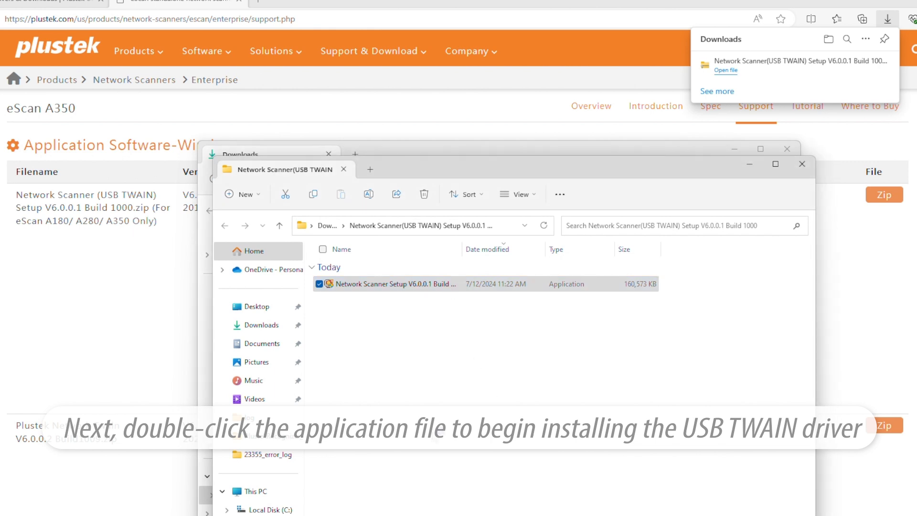
# - Run Network Scanner Setup V6.0.0.1 and accept English as the setup language
pyautogui.doubleClick(388, 284)
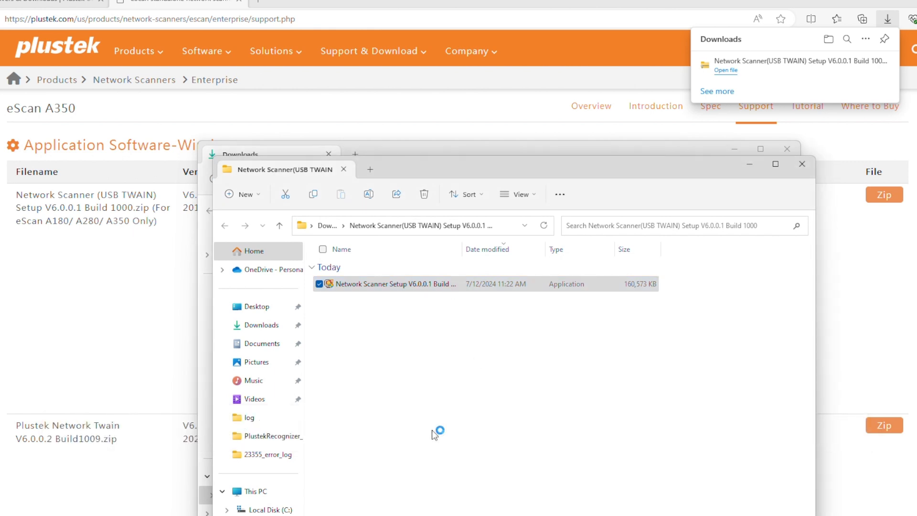
pyautogui.doubleClick(385, 284)
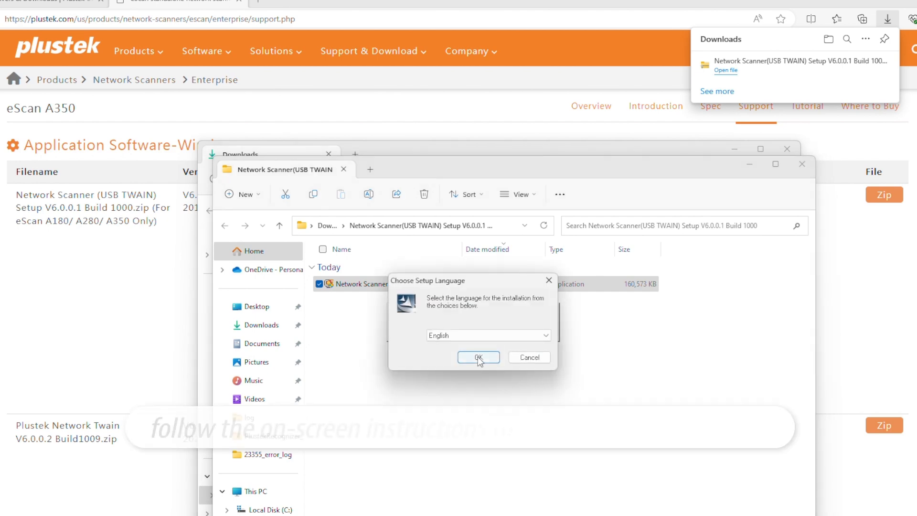
pyautogui.click(477, 357)
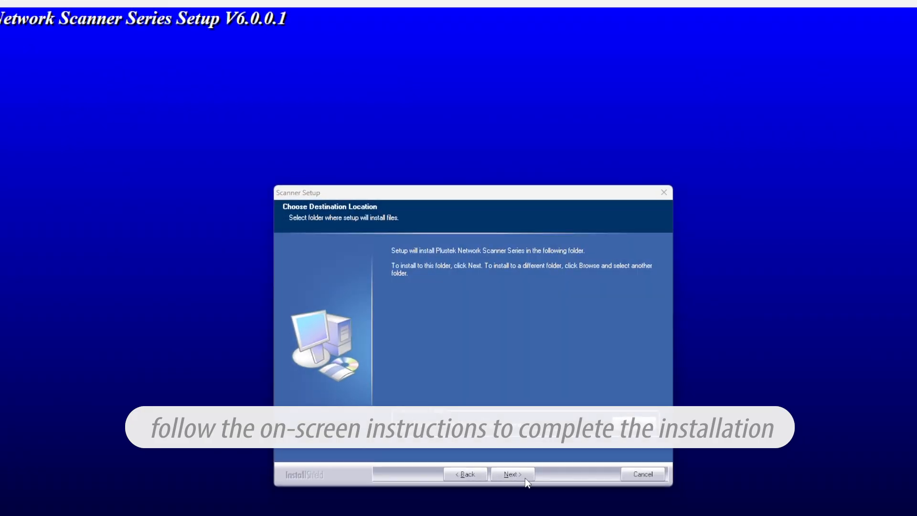
# - Install to the default folder with DocTWAIN and WIA Driver features included
pyautogui.click(511, 473)
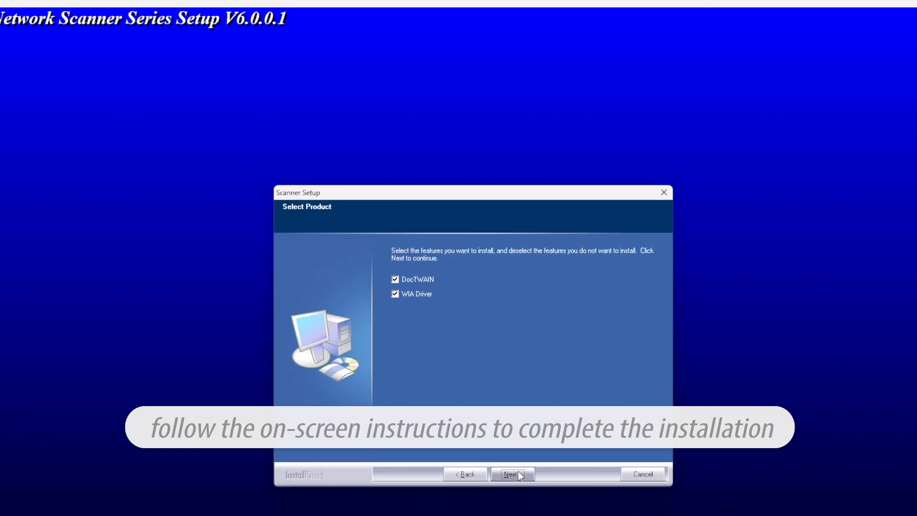
pyautogui.click(511, 474)
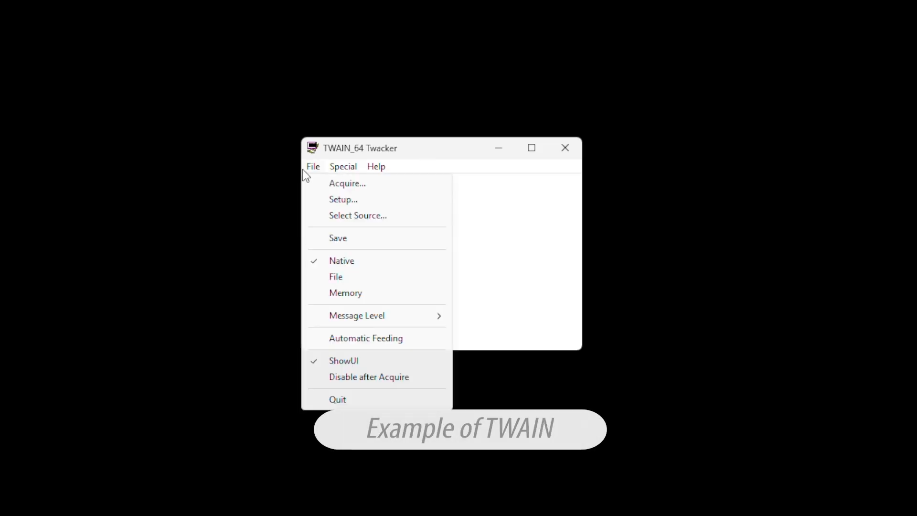
# - Select Plustek NetworkScanner(USB) as the TWAIN source in TWAIN_64 Twacker
pyautogui.click(357, 215)
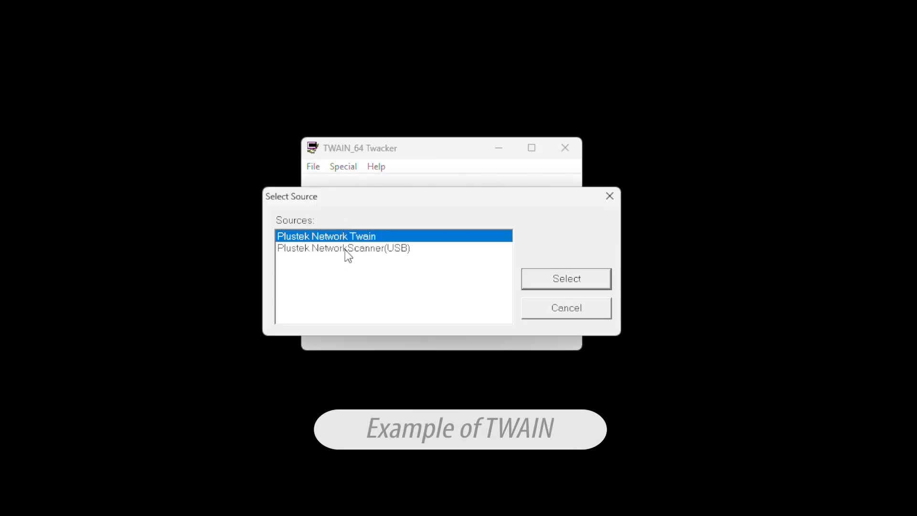
pyautogui.click(565, 279)
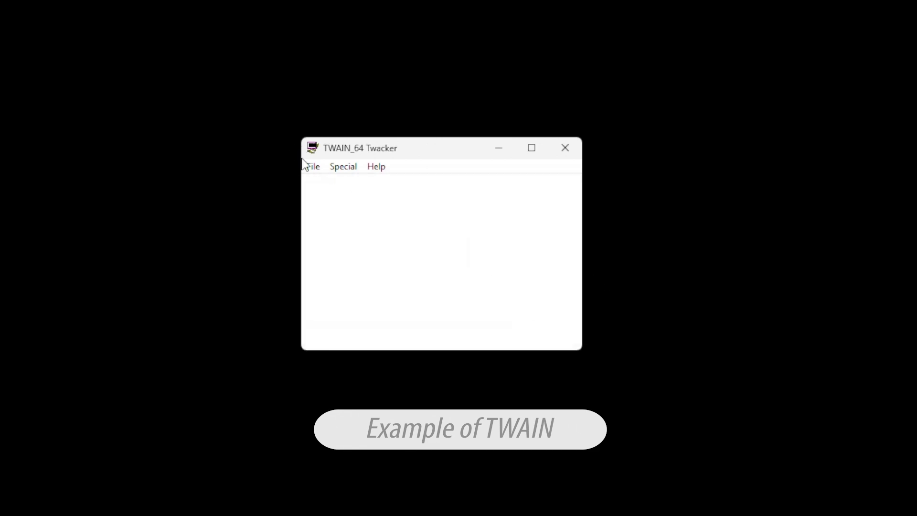